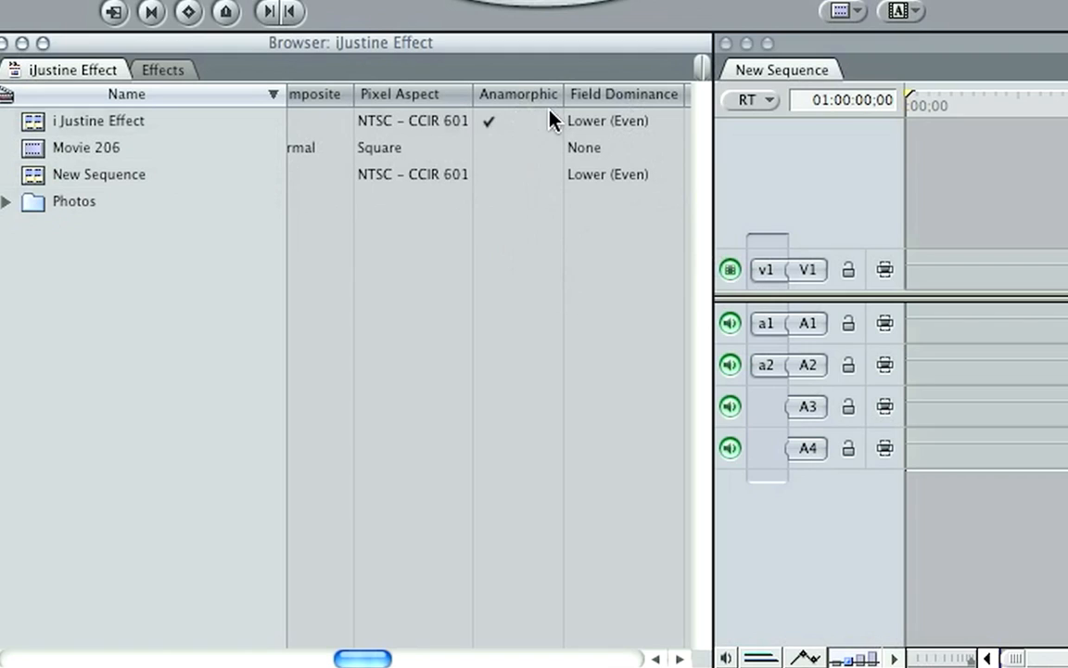
Enable Anamorphic 16:9 in New Sequence's settings and confirm.
left_click(98, 175)
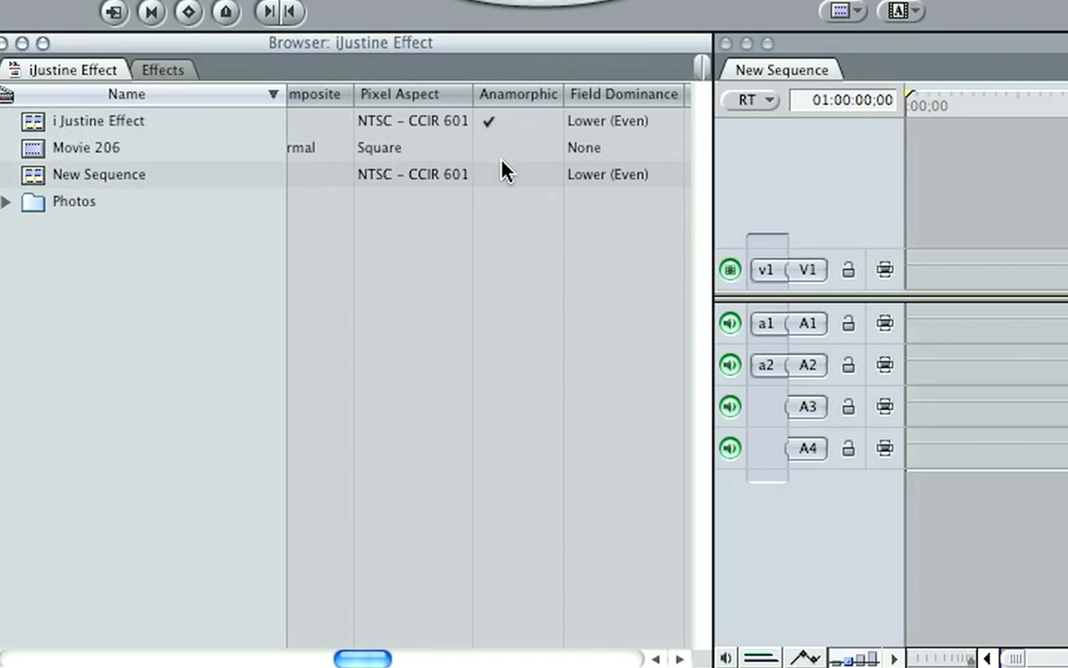
mouse_move(519, 184)
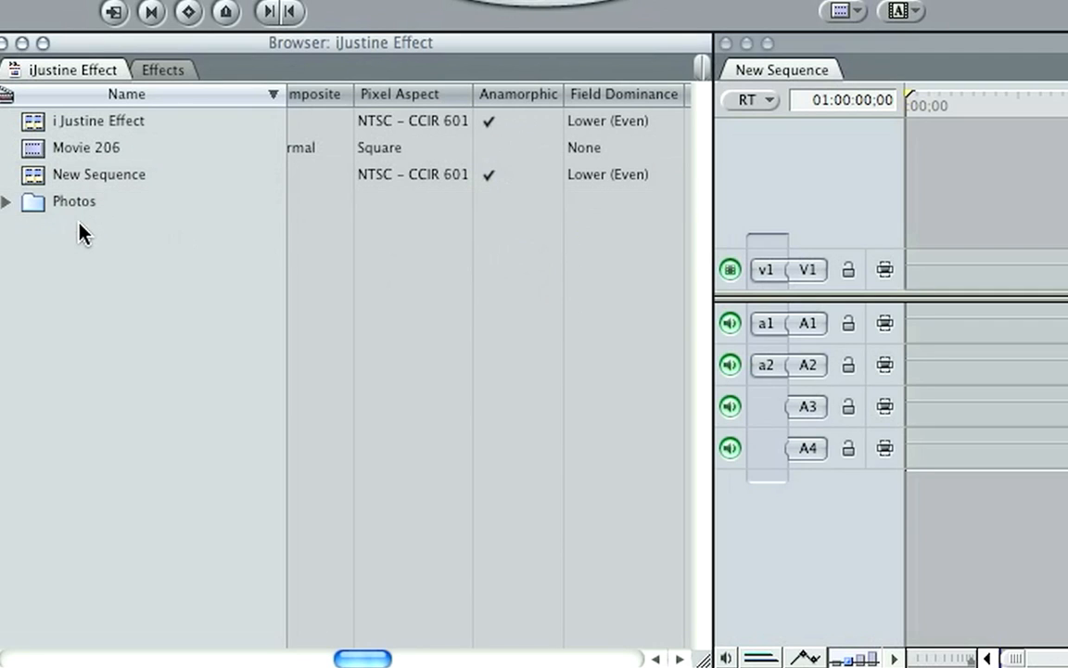
right_click(101, 174)
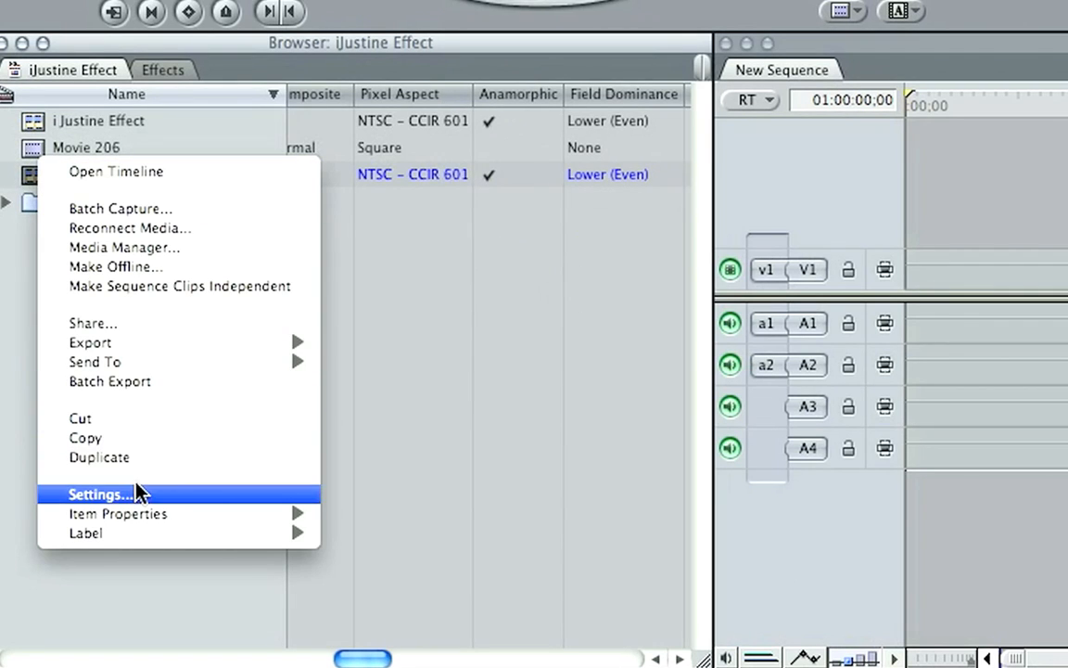
left_click(96, 494)
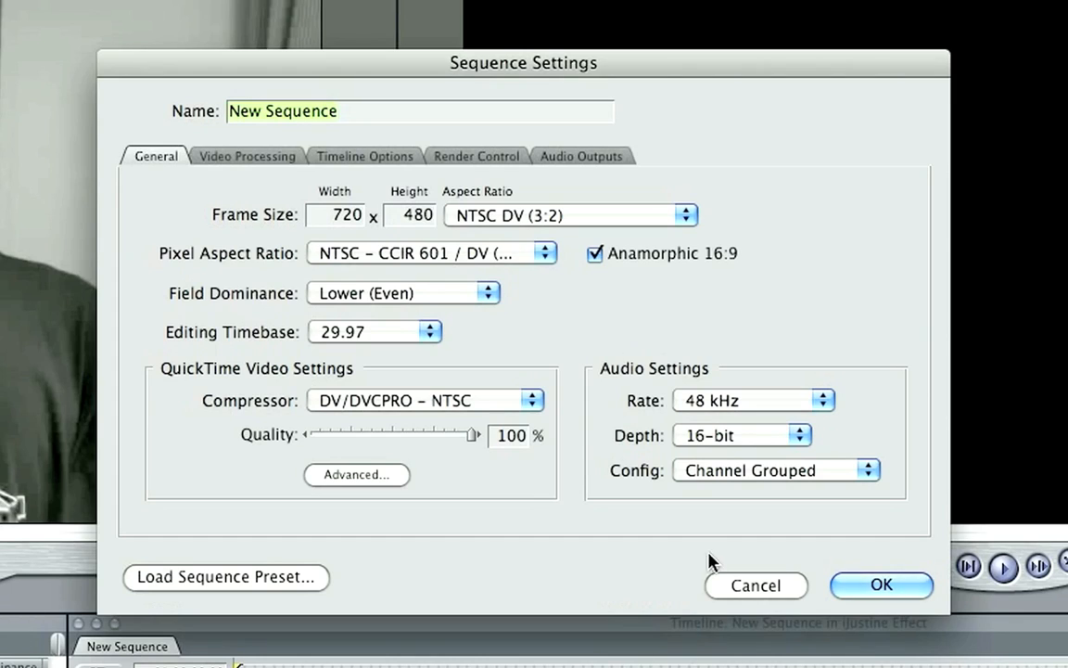
left_click(595, 252)
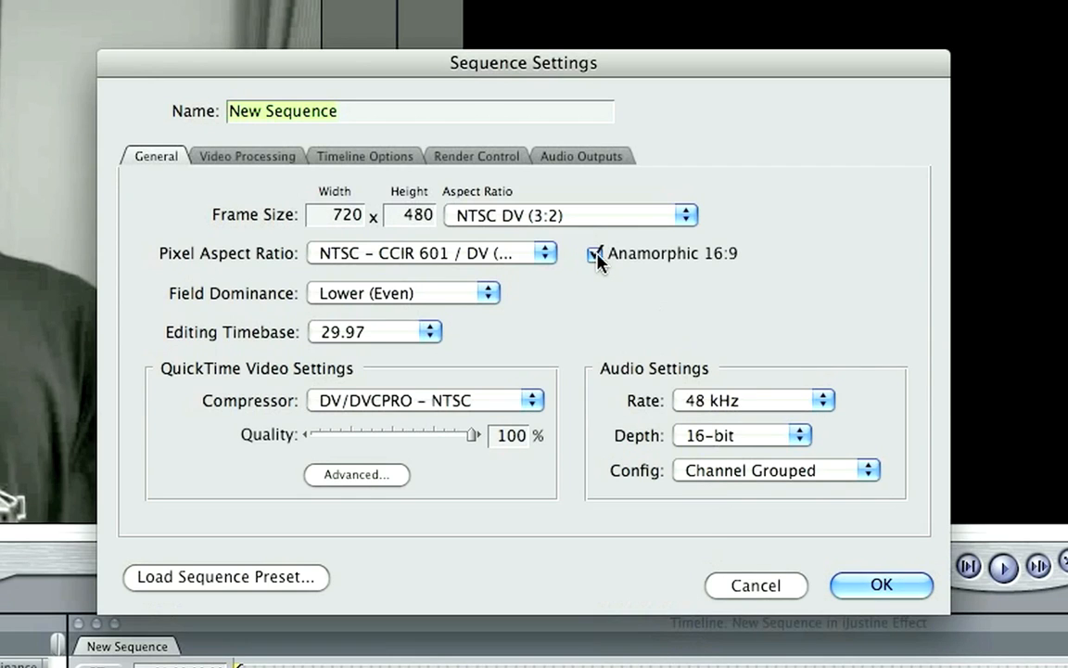
left_click(880, 586)
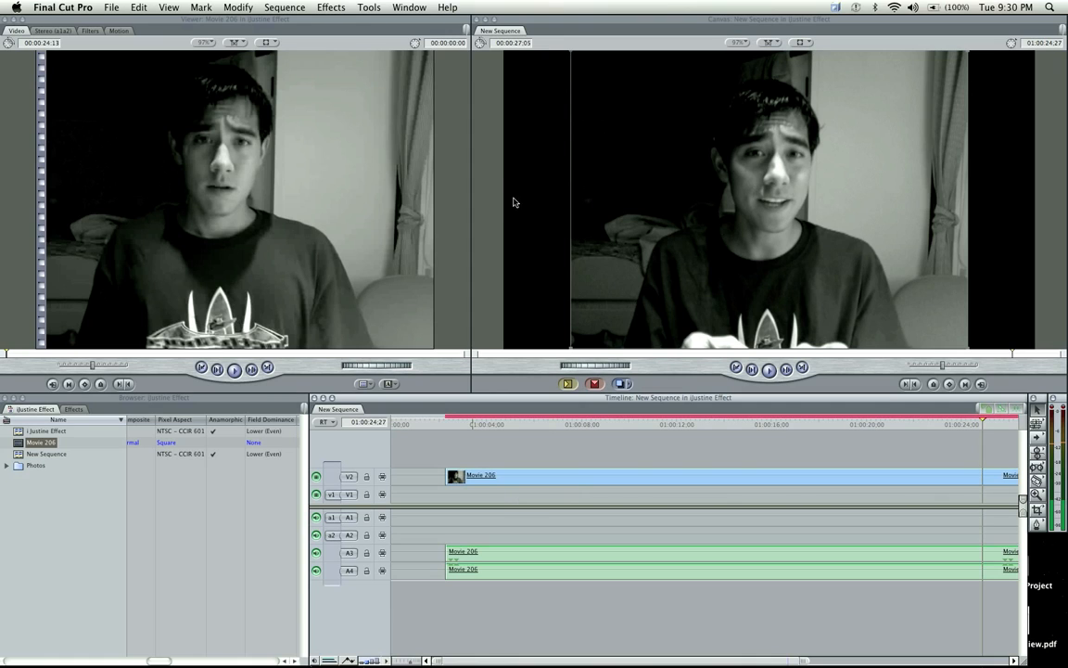
mouse_move(512, 230)
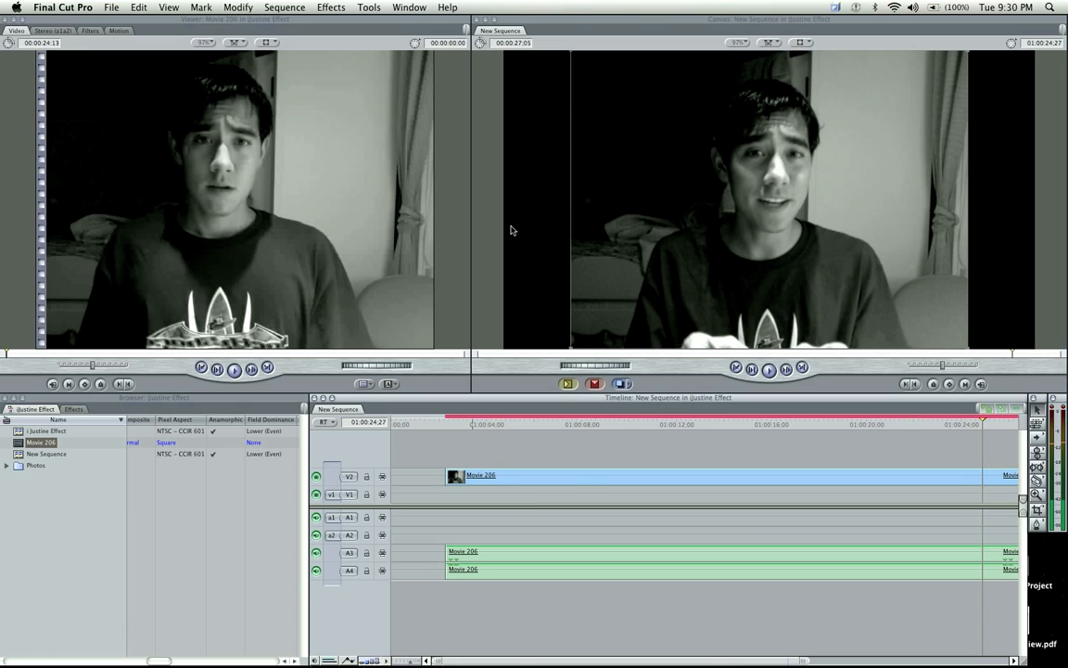
mouse_move(538, 189)
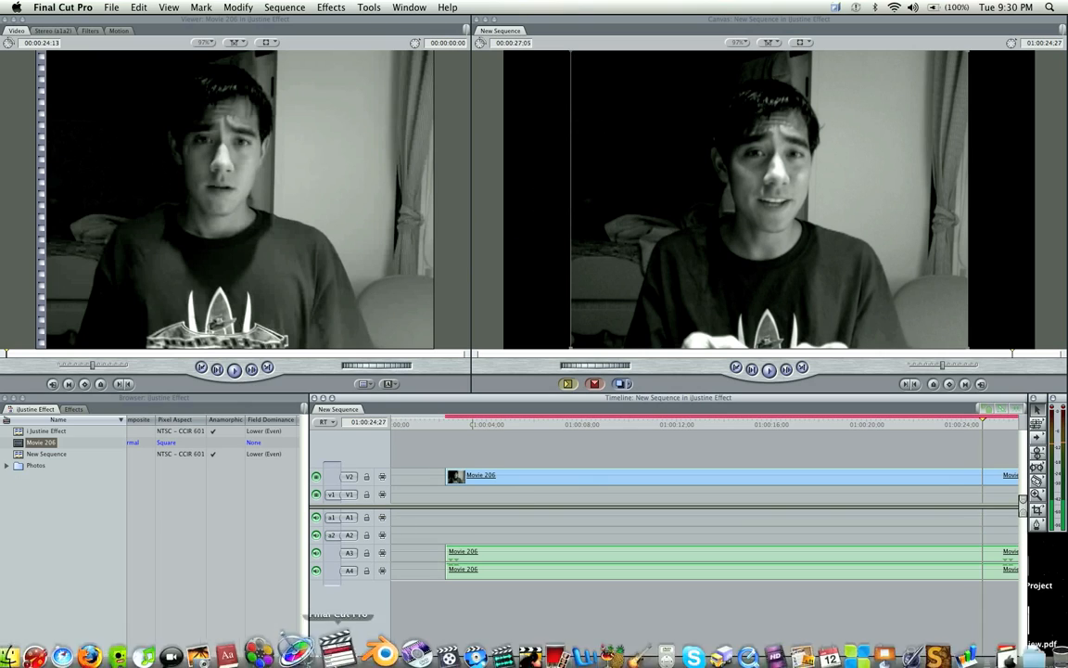
mouse_move(306, 635)
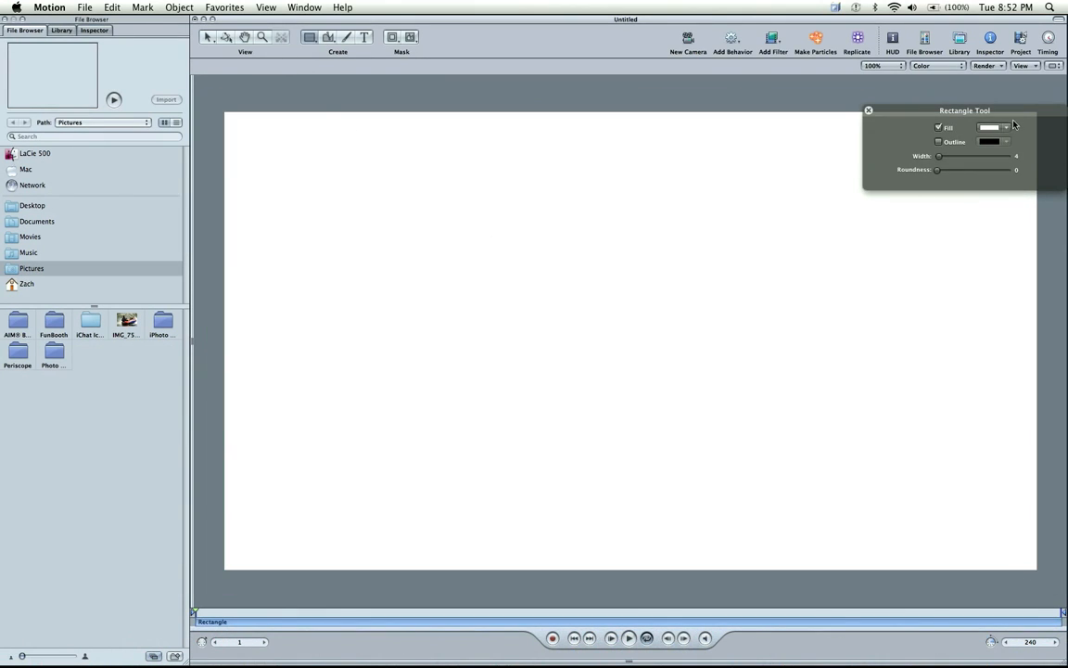
Colour the Rectangle layer cream, then draw a tall narrow bar at the canvas left.
key("cmd+4")
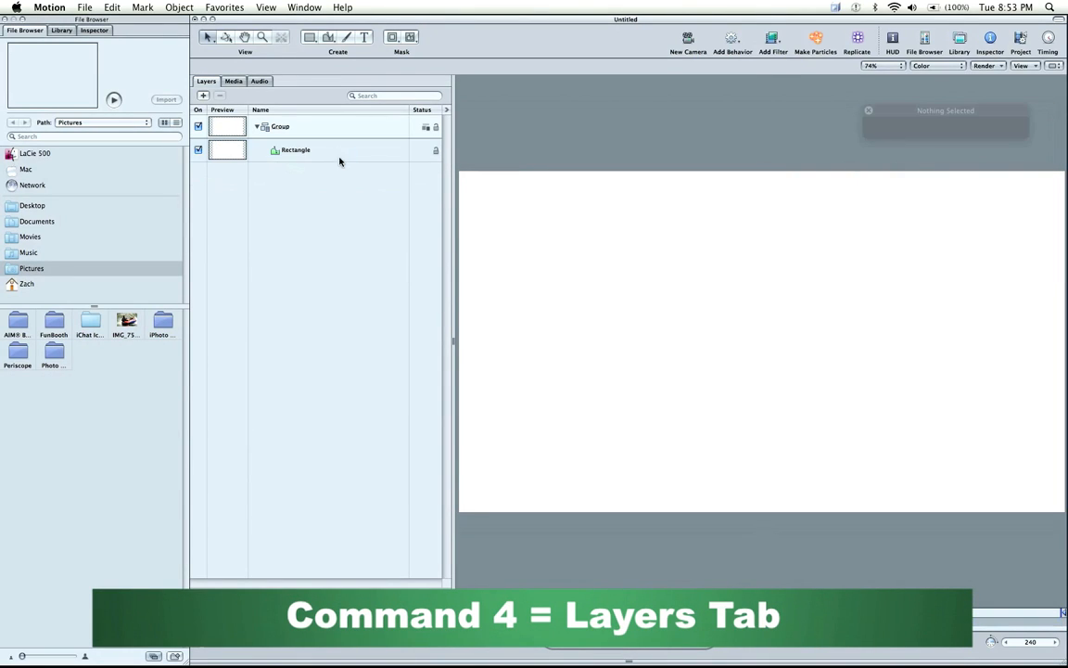
left_click(297, 148)
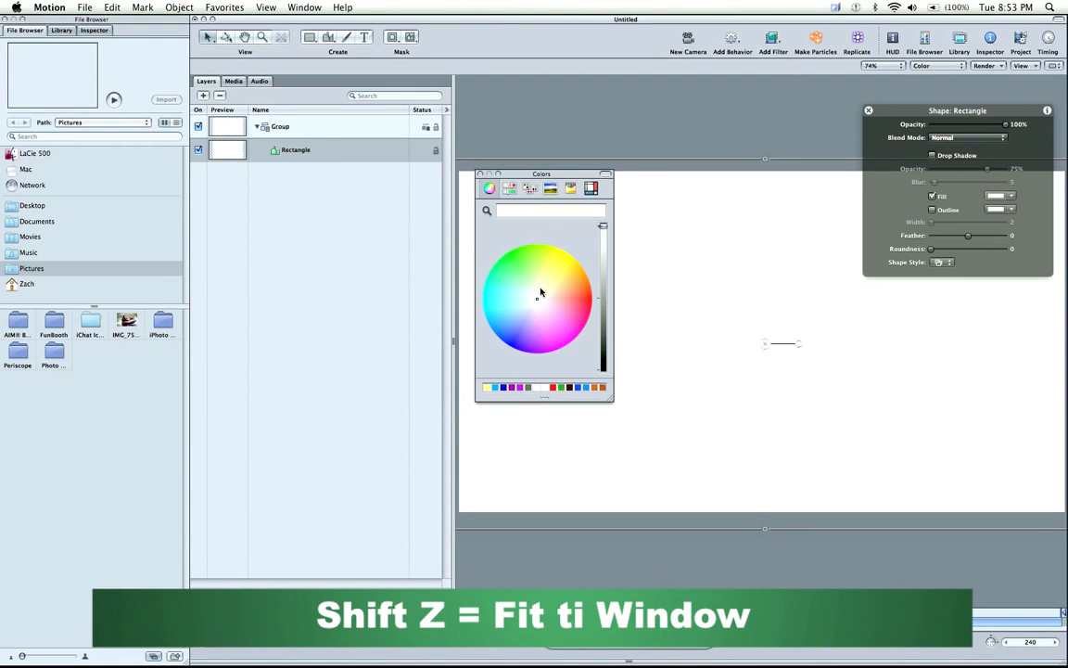
left_click(549, 289)
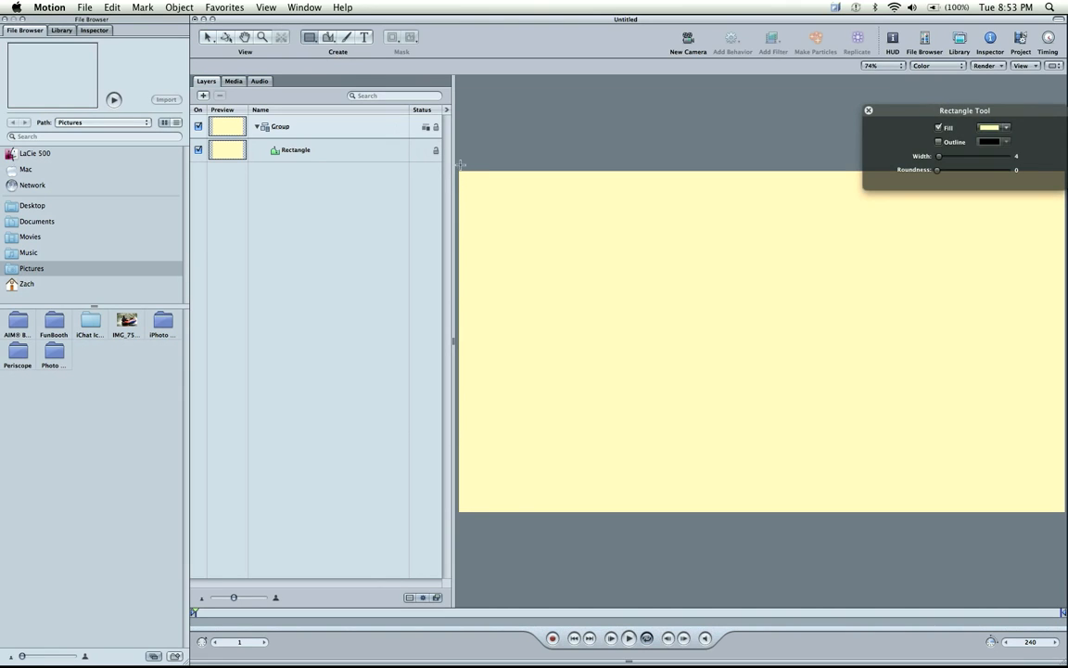
left_click_drag(460, 165, 574, 523)
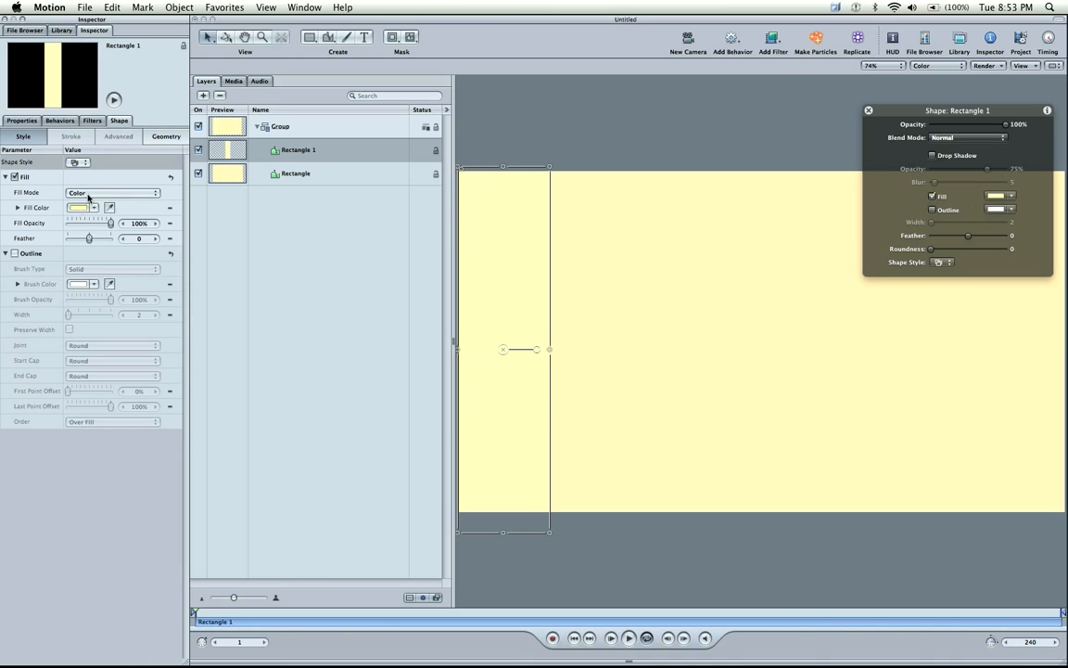
Switch the bar's fill to a preset orange-yellow gradient and adjust where yellow blends into orange.
left_click(112, 191)
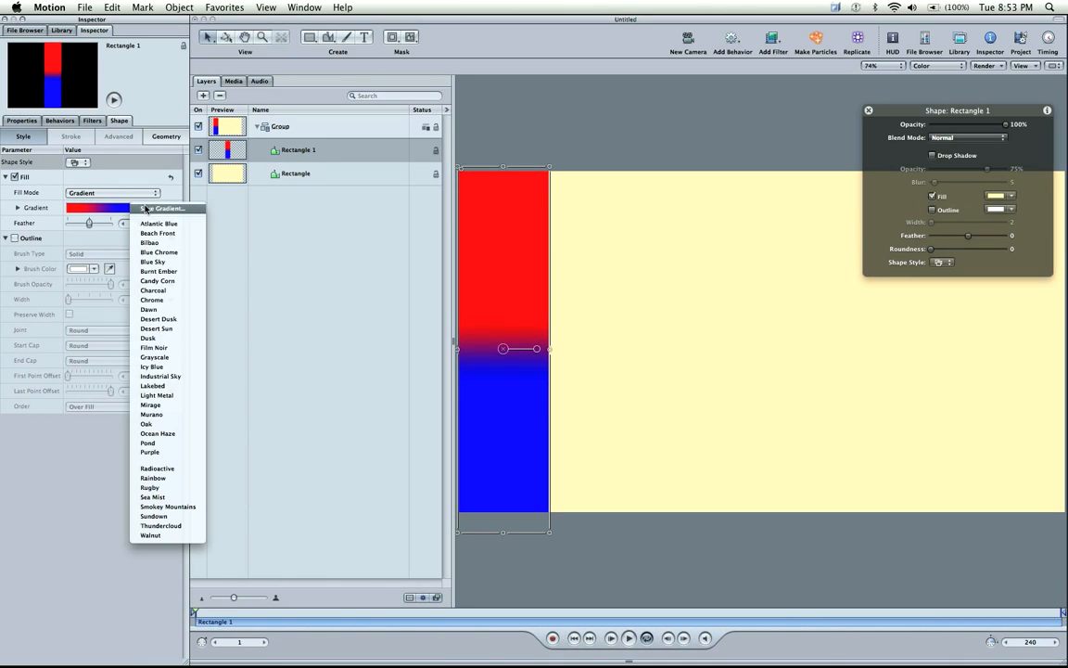
mouse_move(148, 486)
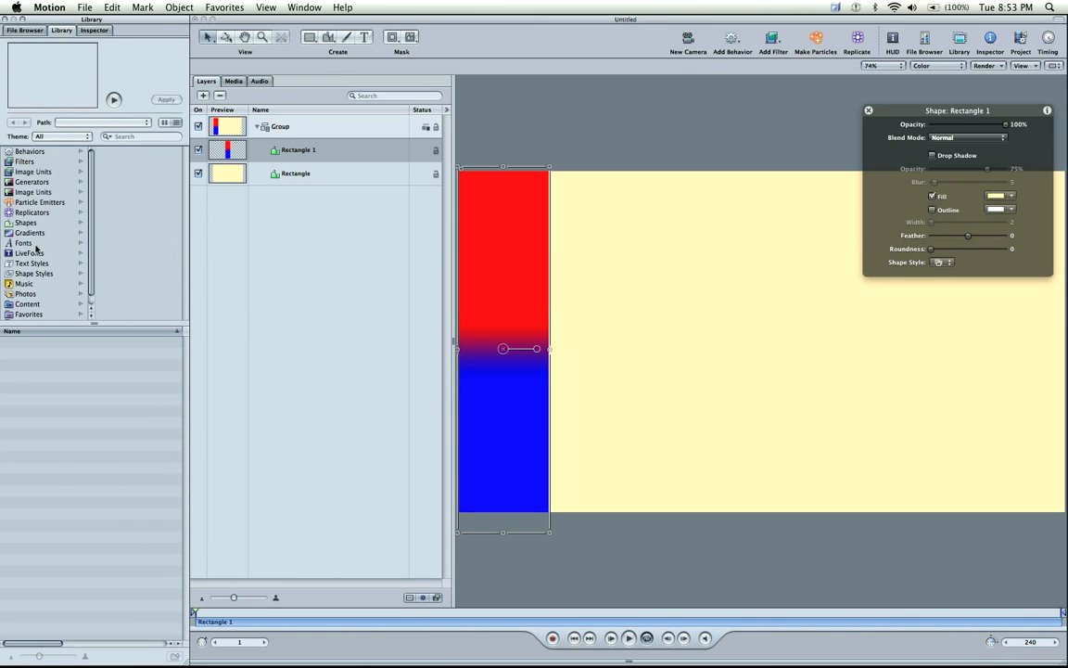
left_click(30, 232)
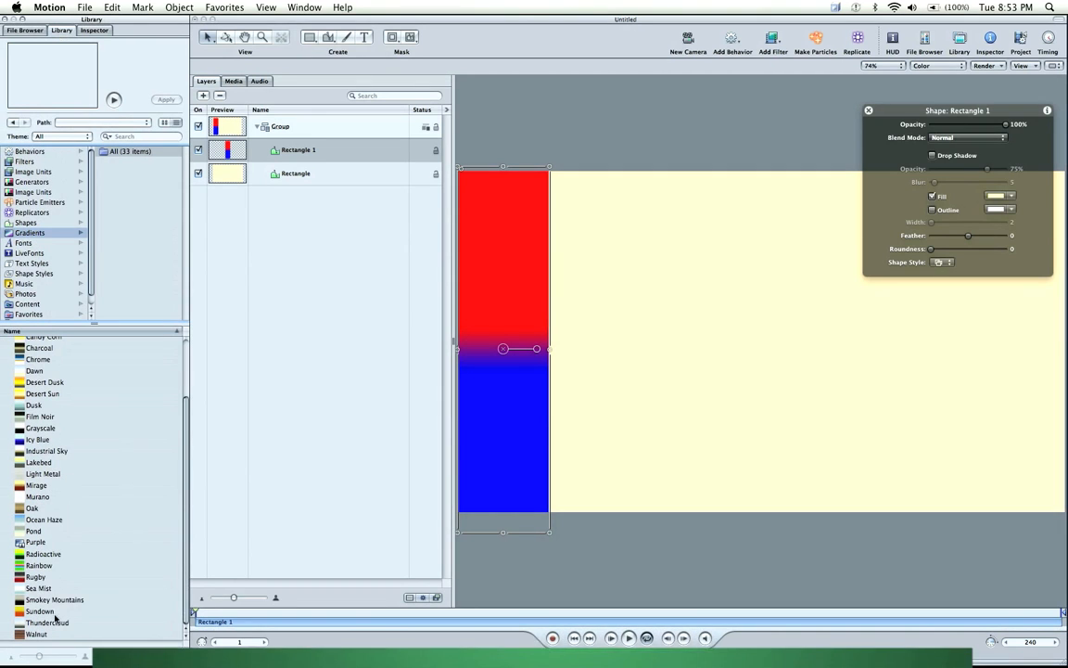
left_click_drag(41, 611, 479, 304)
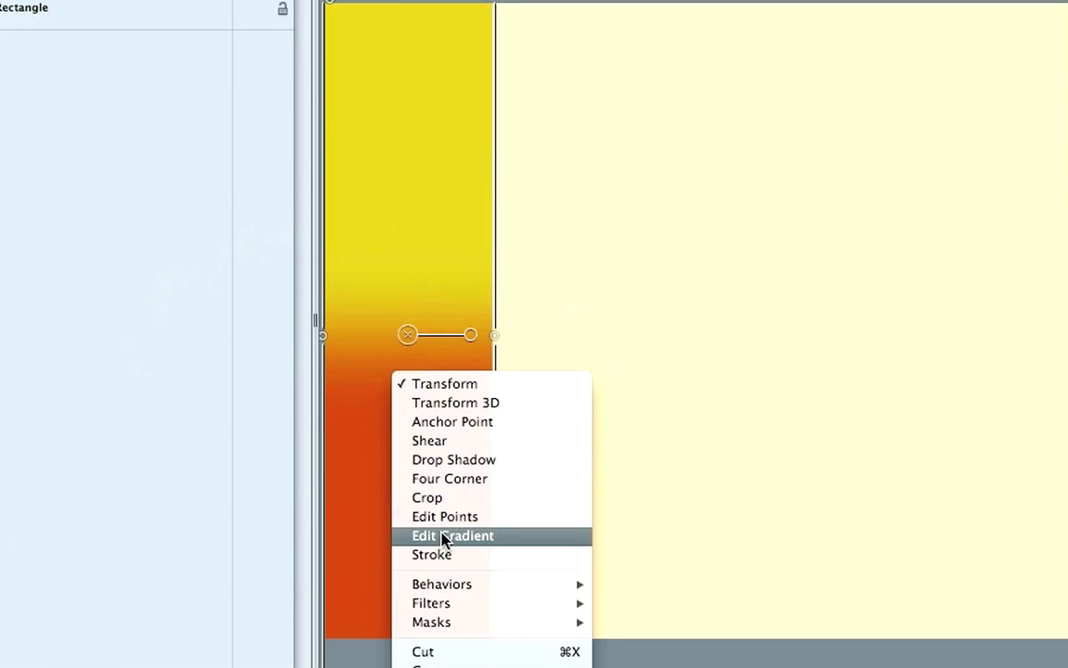
left_click(453, 535)
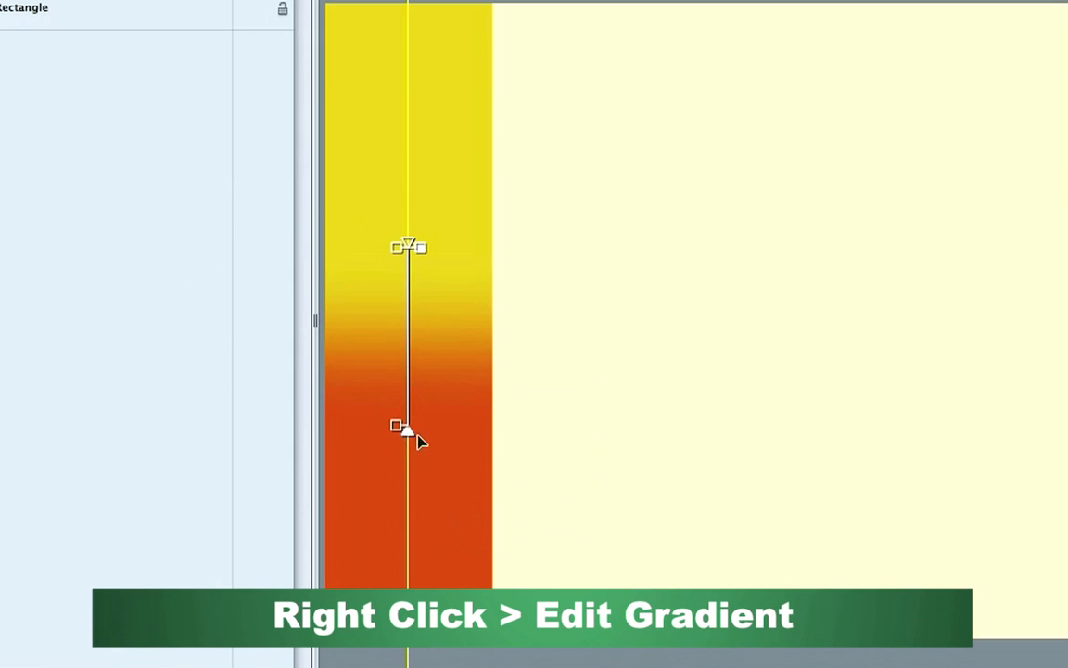
left_click_drag(399, 424, 660, 352)
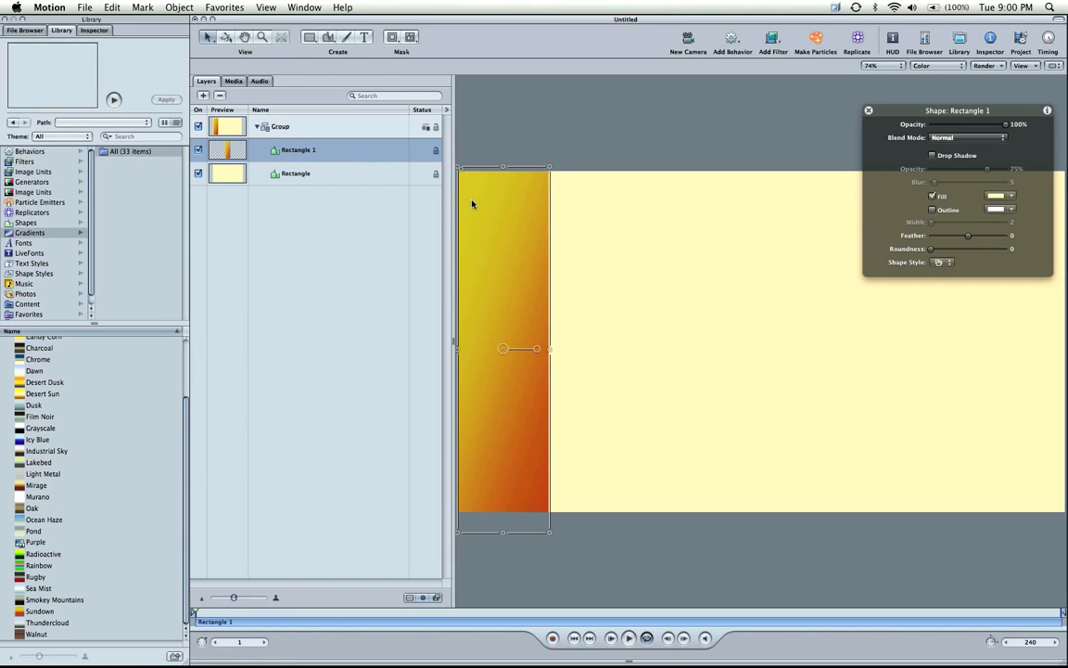
Brighten the yellow end of the bar's gradient in the Colors window.
left_click(93, 30)
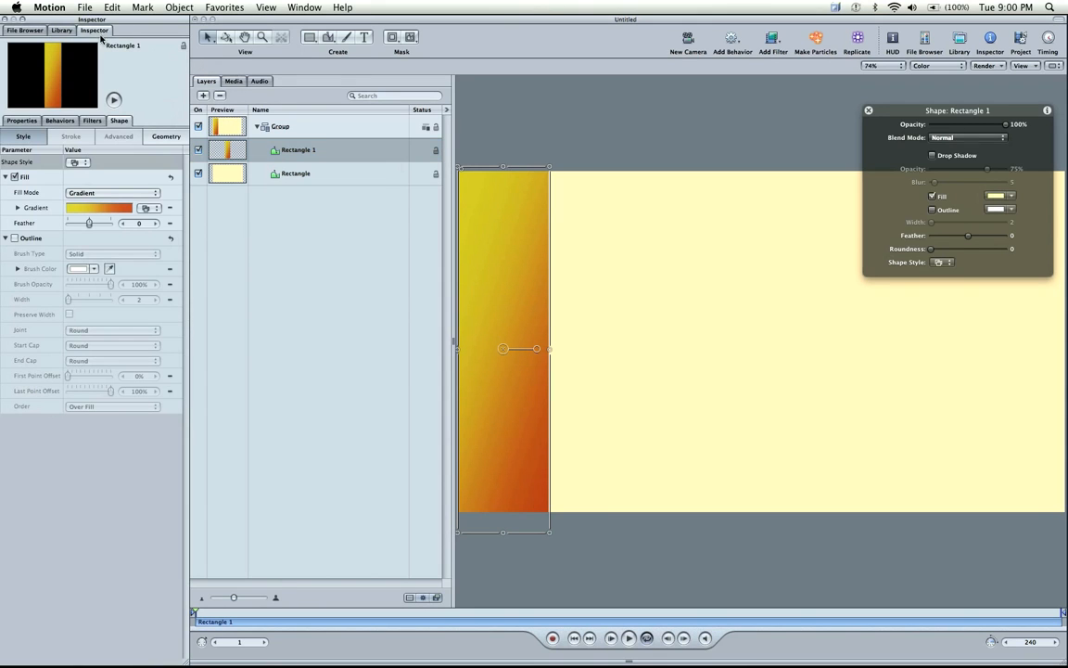
left_click(19, 208)
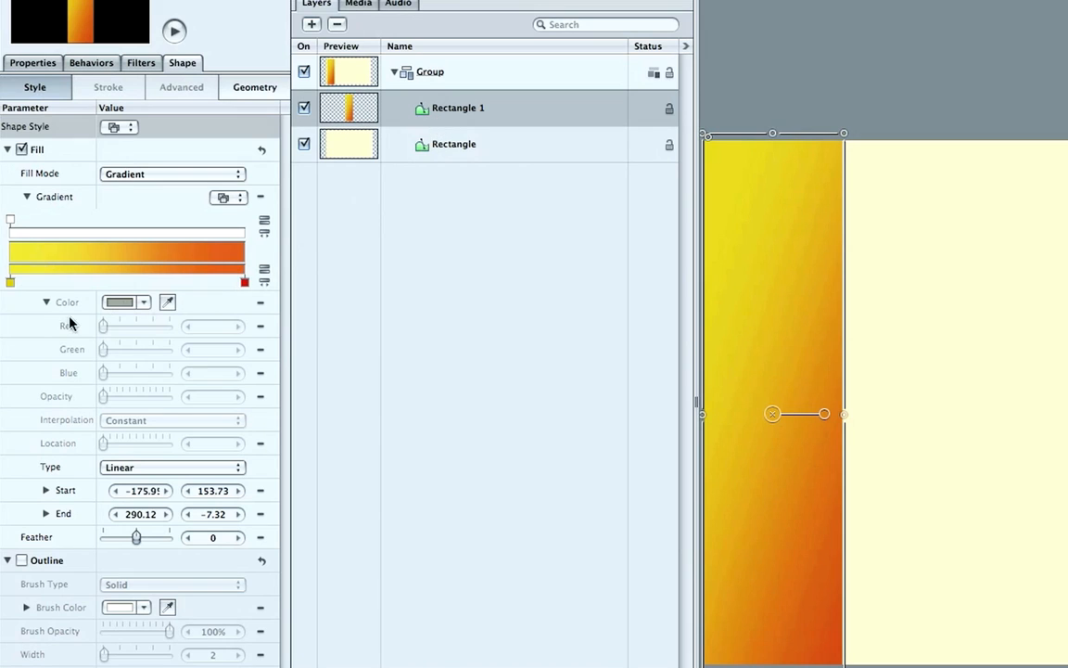
left_click(126, 301)
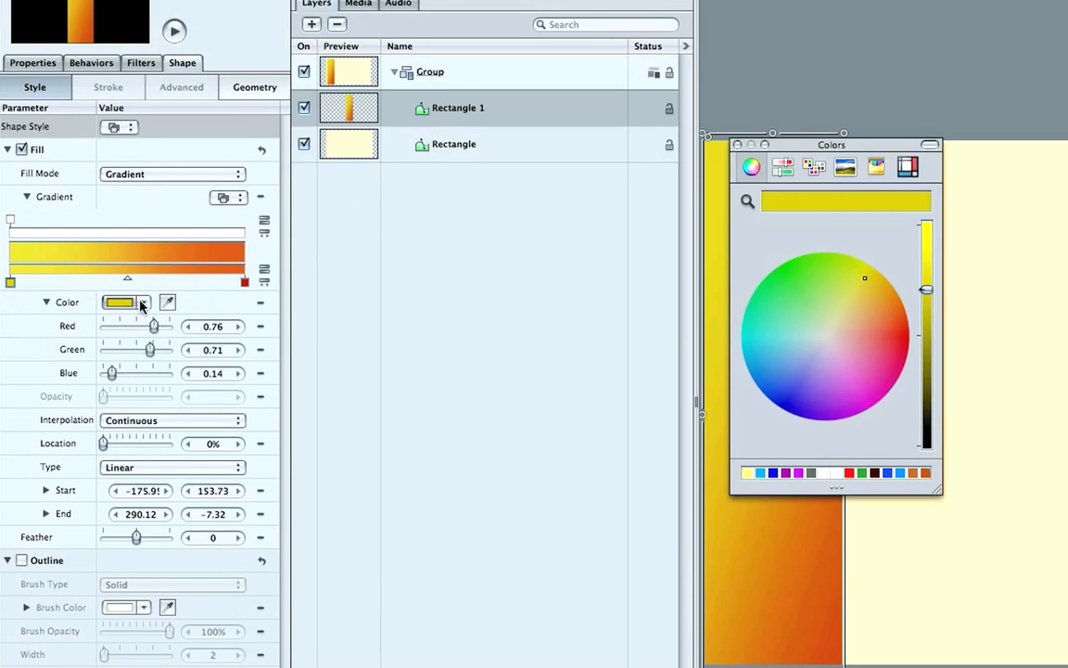
left_click_drag(928, 289, 927, 230)
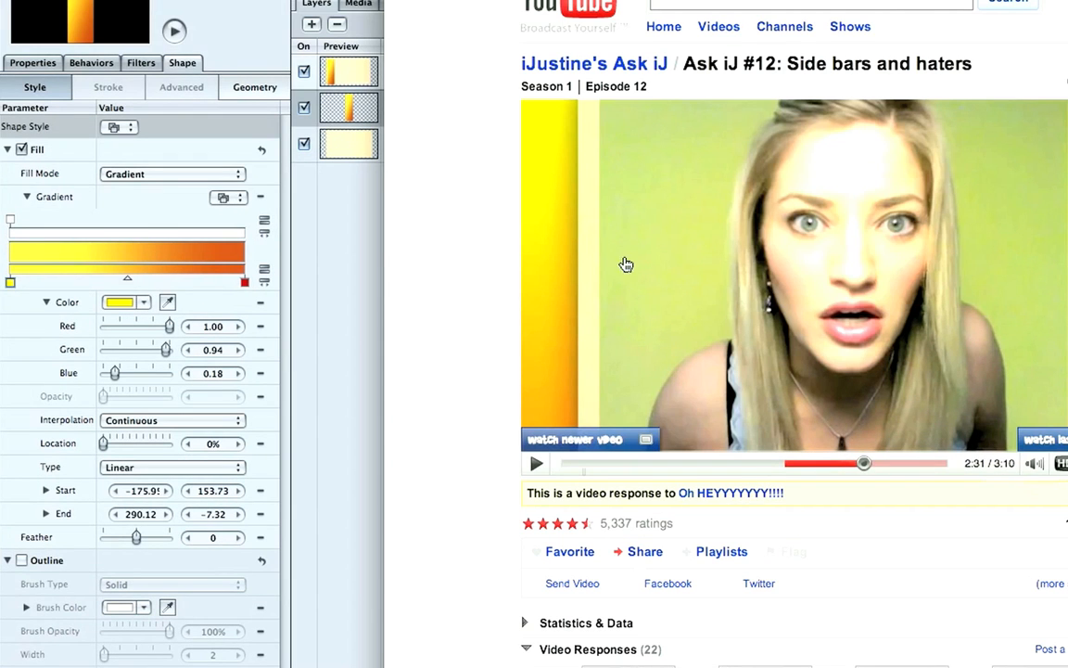
mouse_move(594, 119)
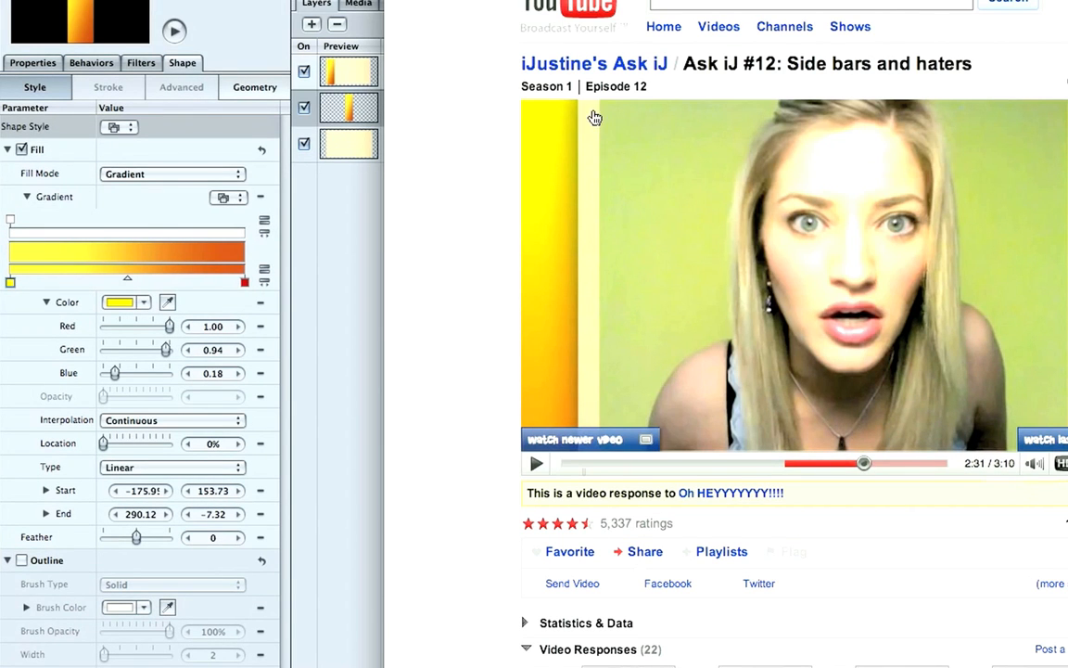
mouse_move(599, 156)
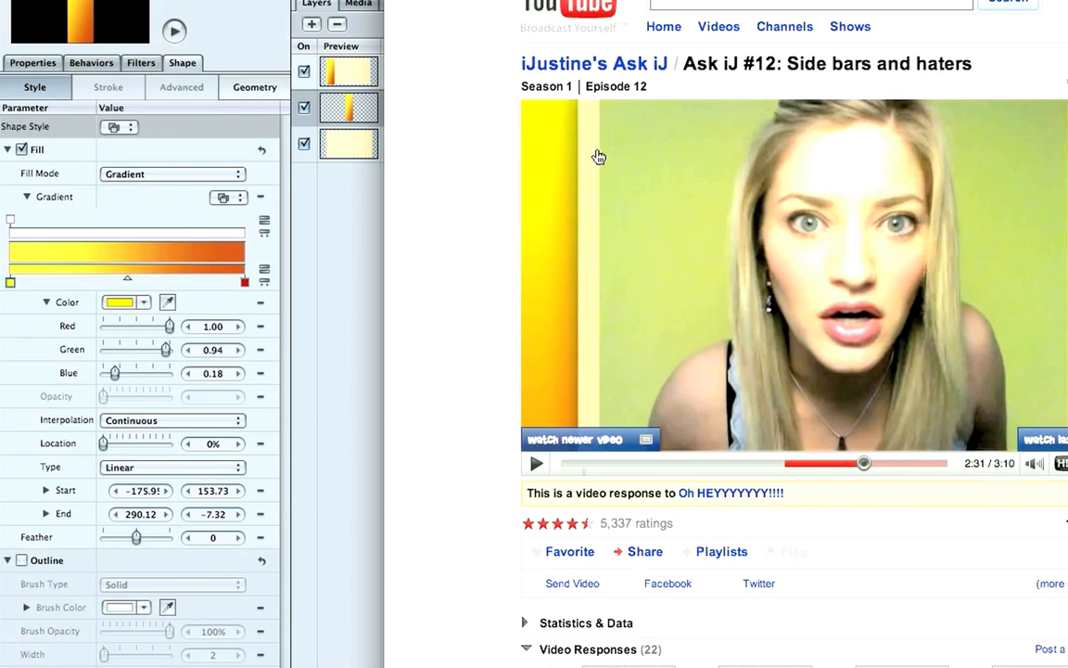
mouse_move(850, 104)
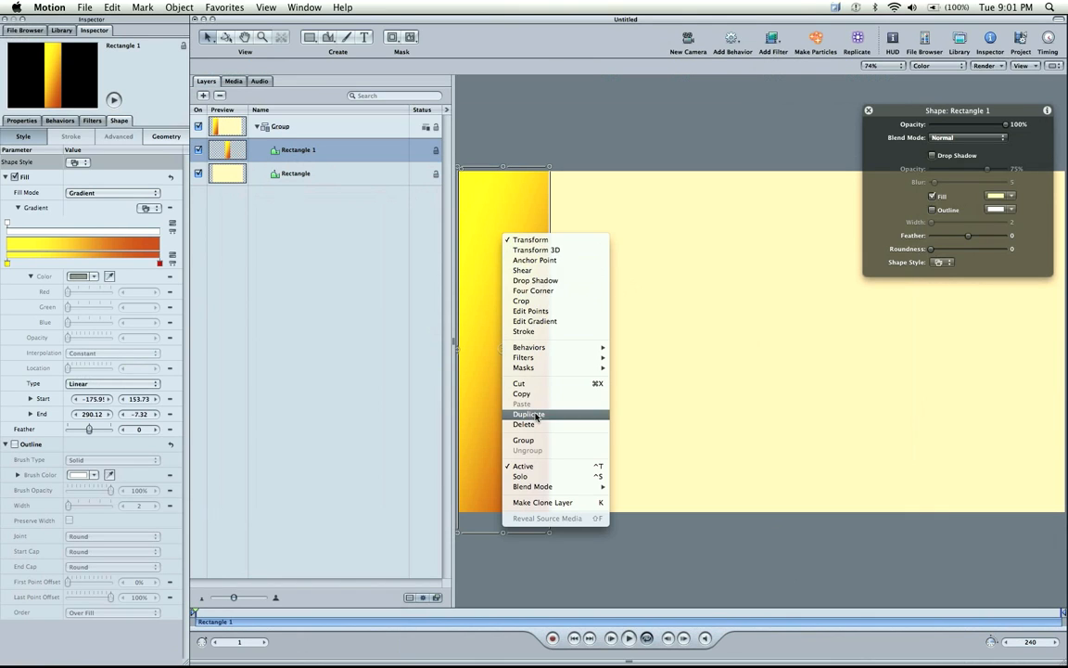
Duplicate the gradient bar to the right edge and redirect its gradient, then select the cream rectangle.
left_click(529, 414)
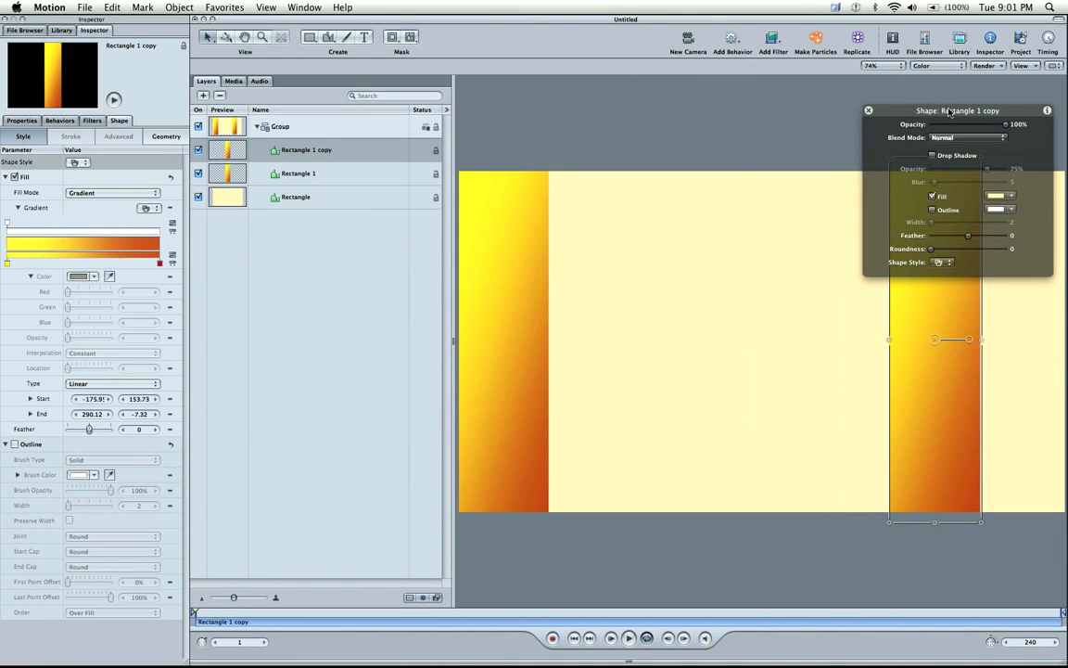
left_click_drag(956, 111, 541, 21)
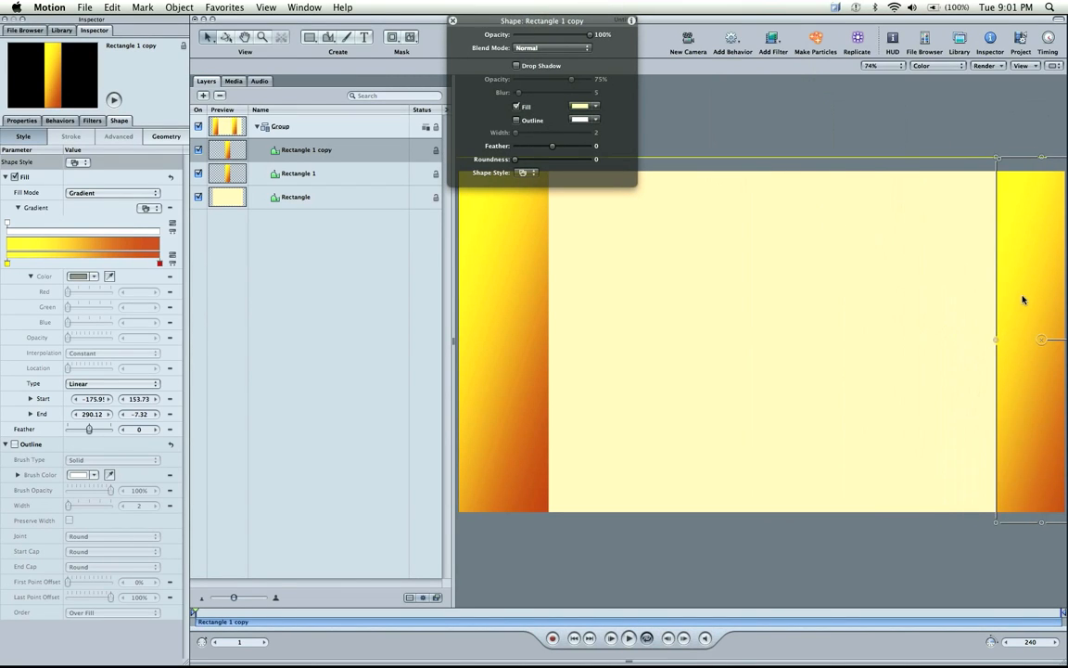
right_click(1024, 300)
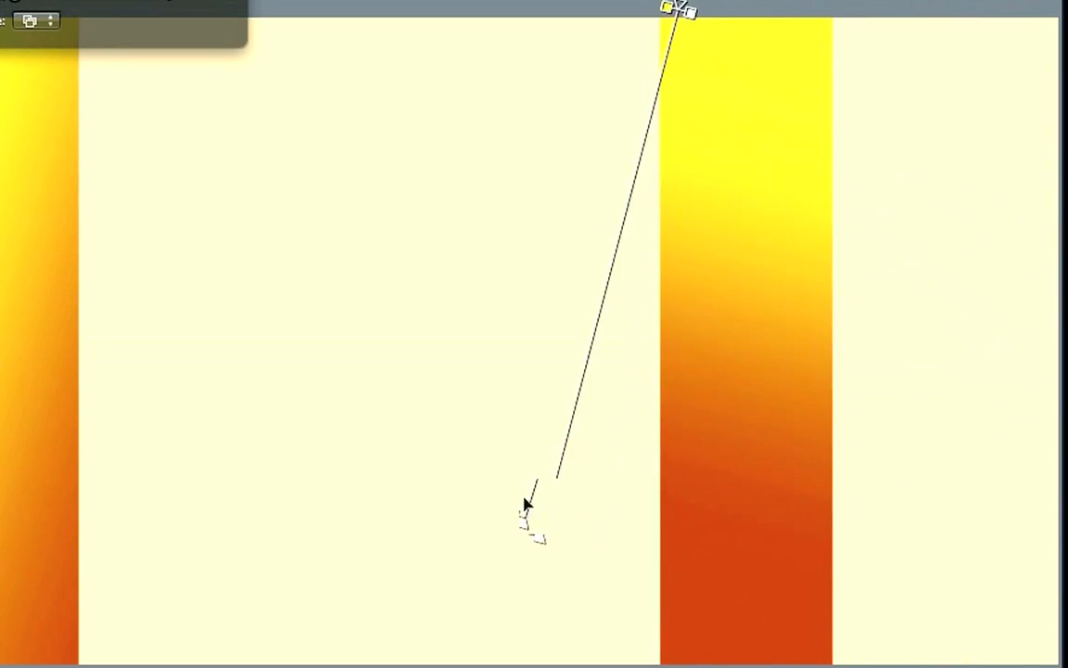
left_click_drag(528, 498, 312, 356)
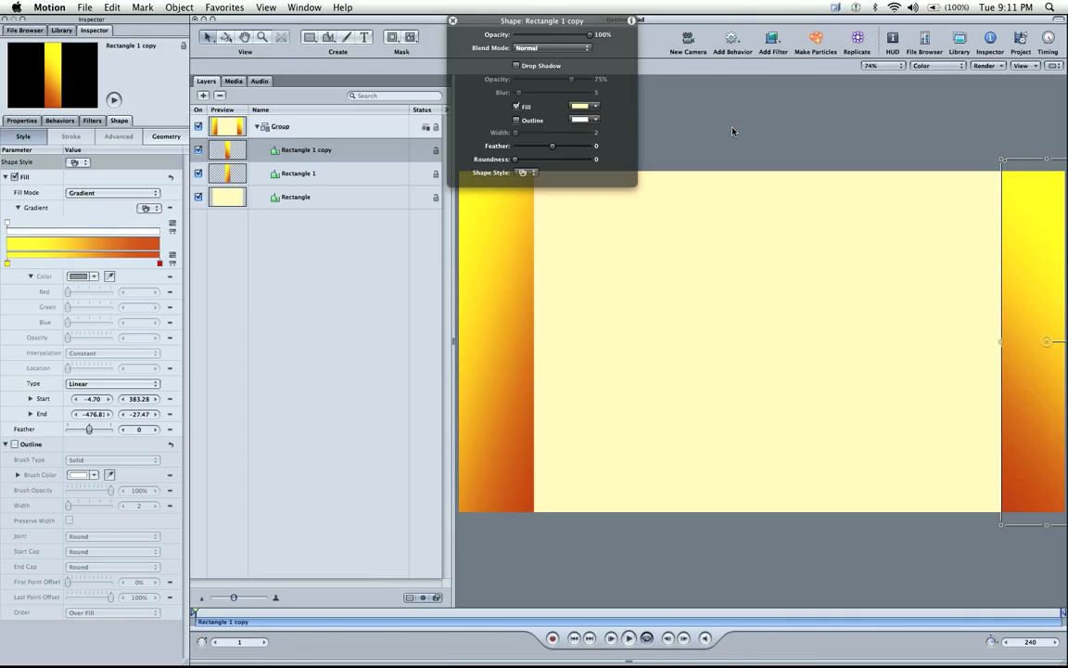
left_click(297, 197)
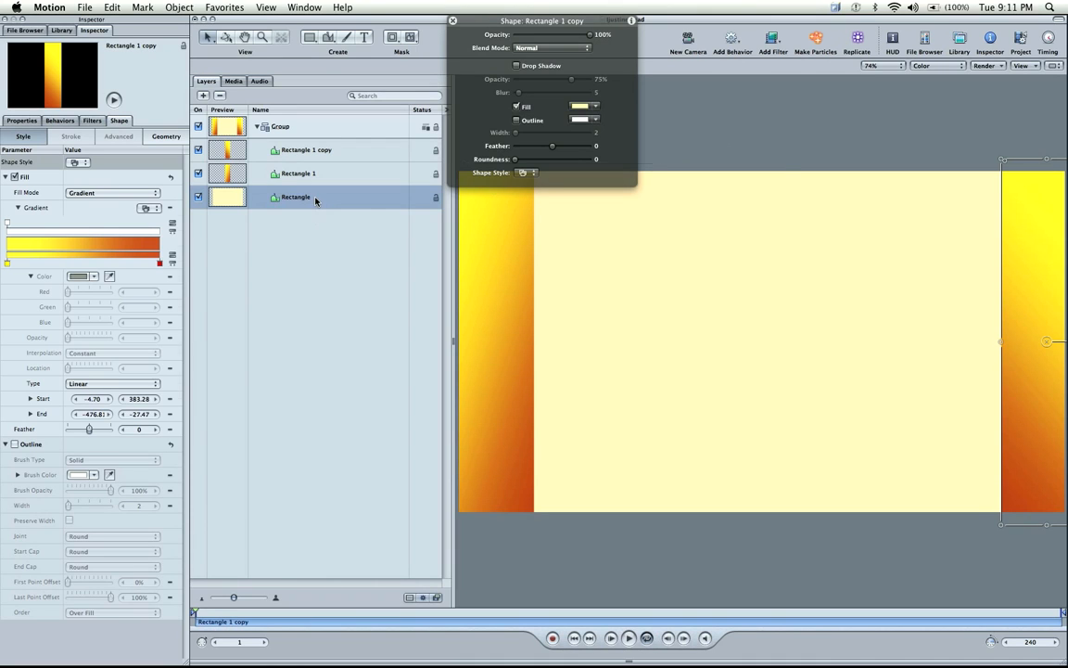
left_click(295, 197)
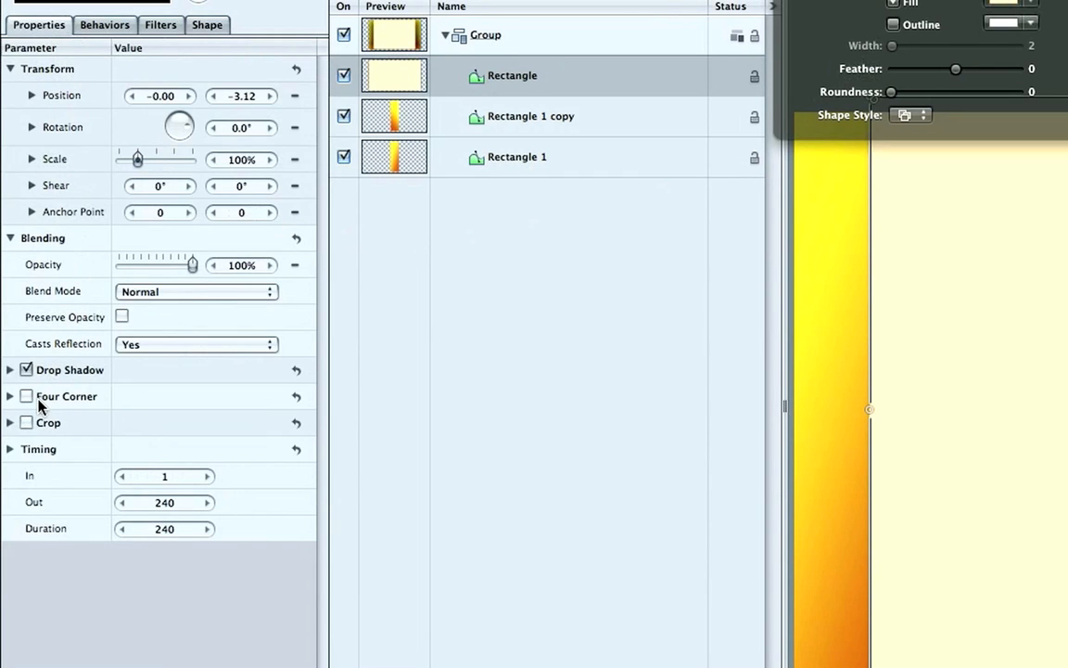
Enable a drop shadow on the cream rectangle with blur lowered to 4.
left_click(11, 369)
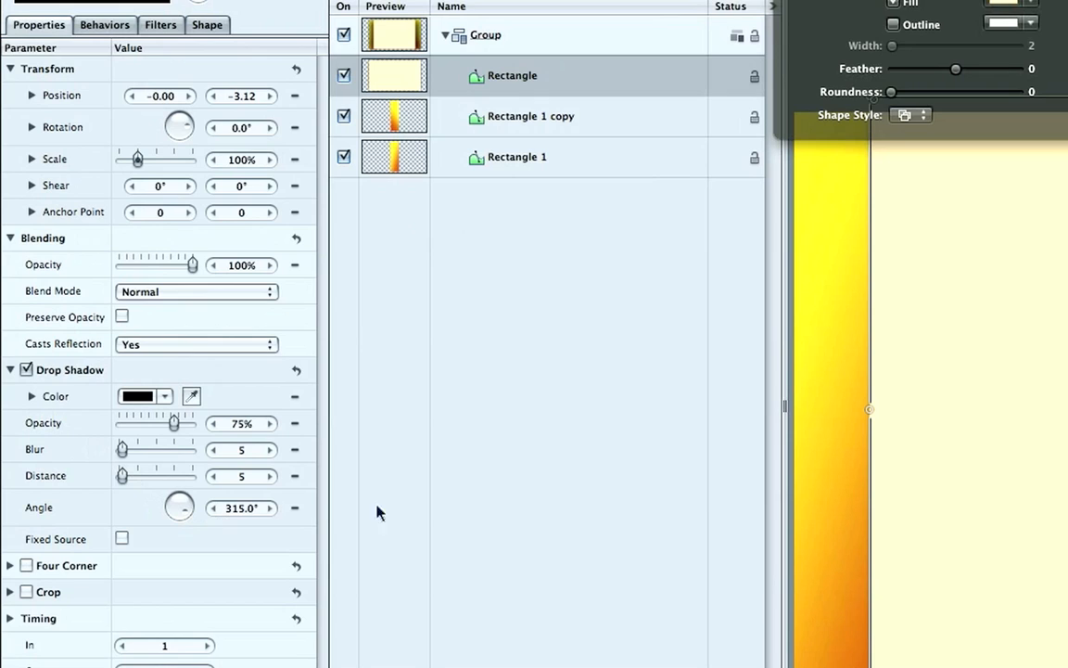
left_click_drag(124, 451, 123, 450)
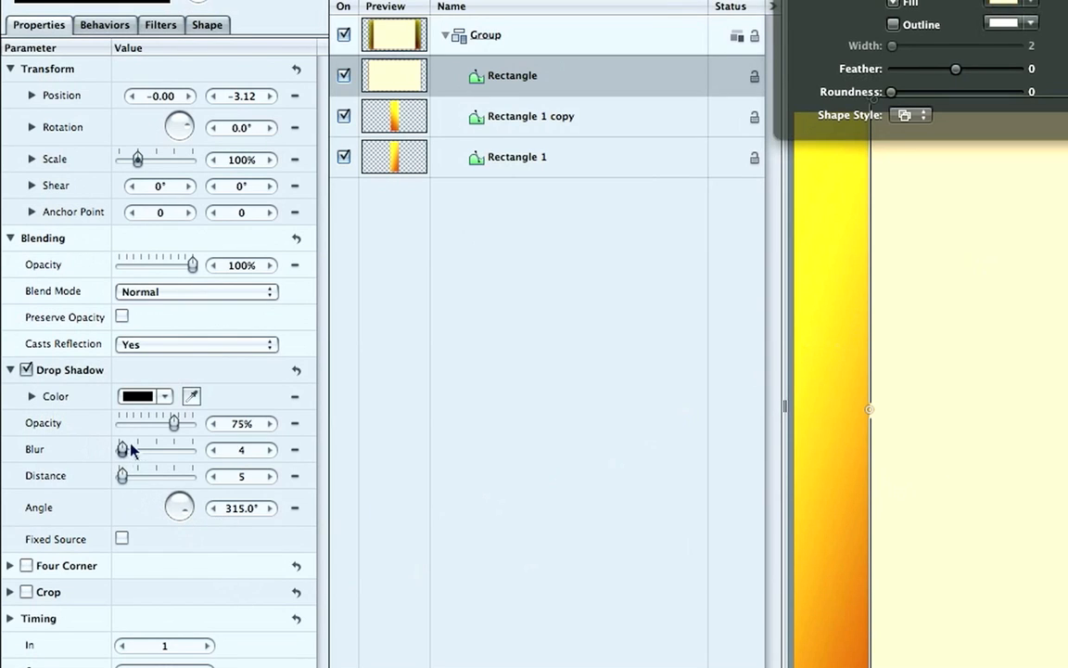
left_click_drag(122, 449, 139, 449)
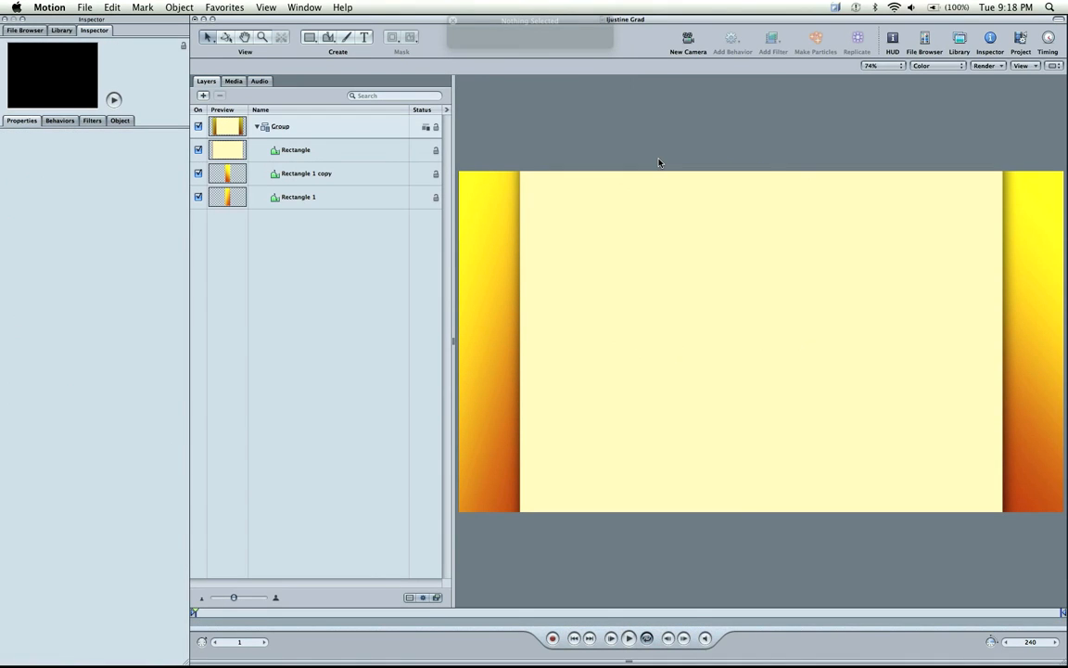
Export the current frame as a PNG image via Command-E.
key("cmd+e")
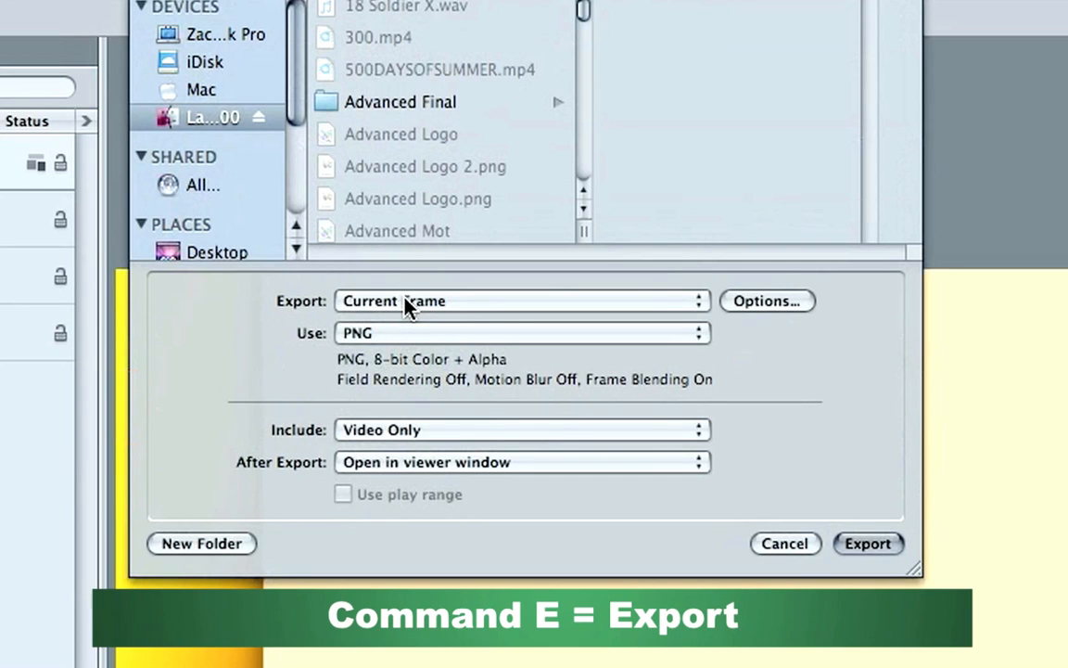
left_click(521, 334)
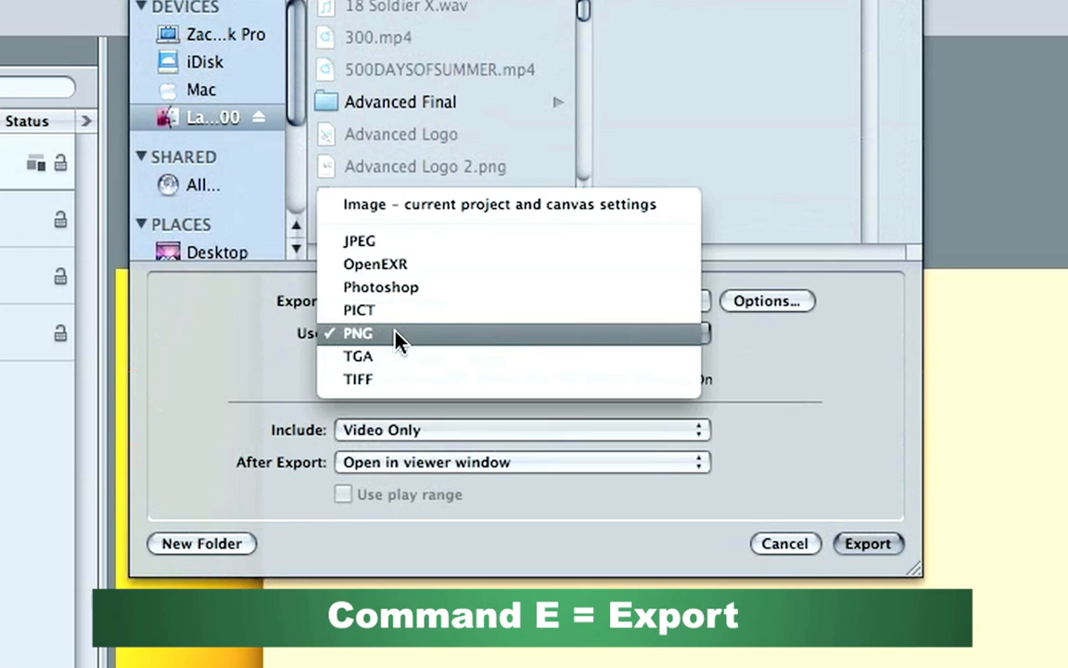
left_click(356, 334)
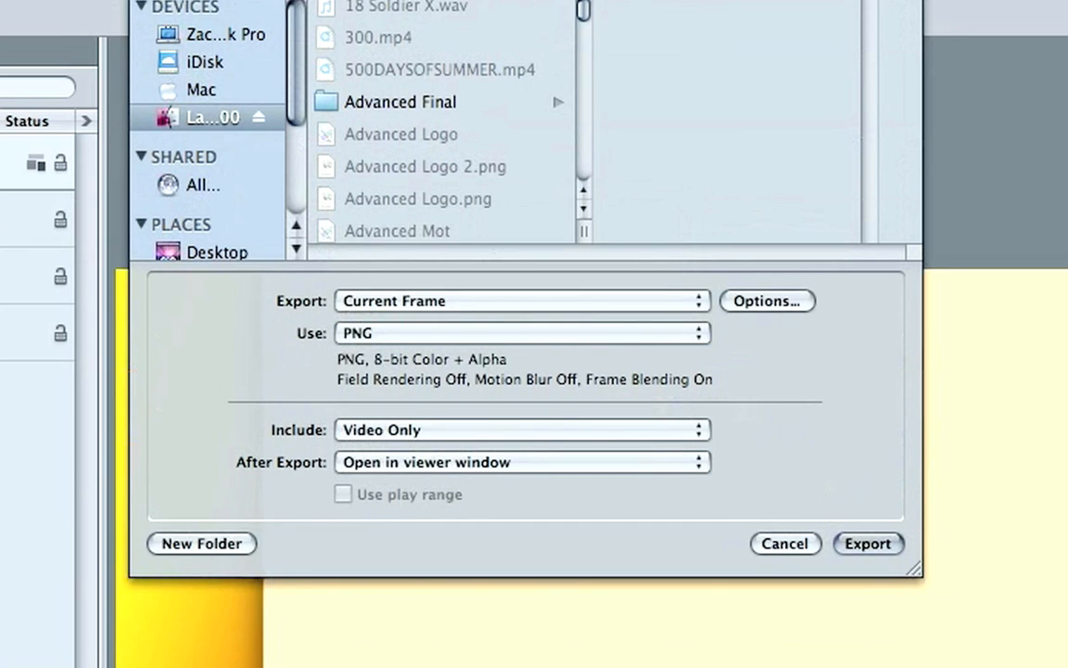
left_click(868, 543)
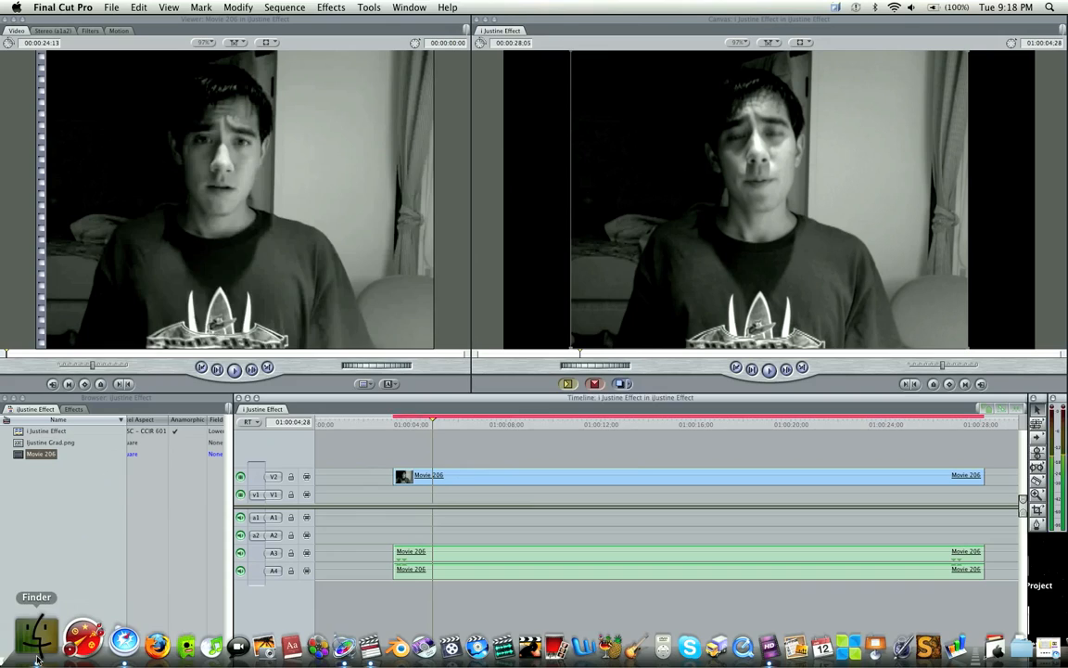
Select the exported gradient background image and move to a later point in the sequence.
left_click(37, 640)
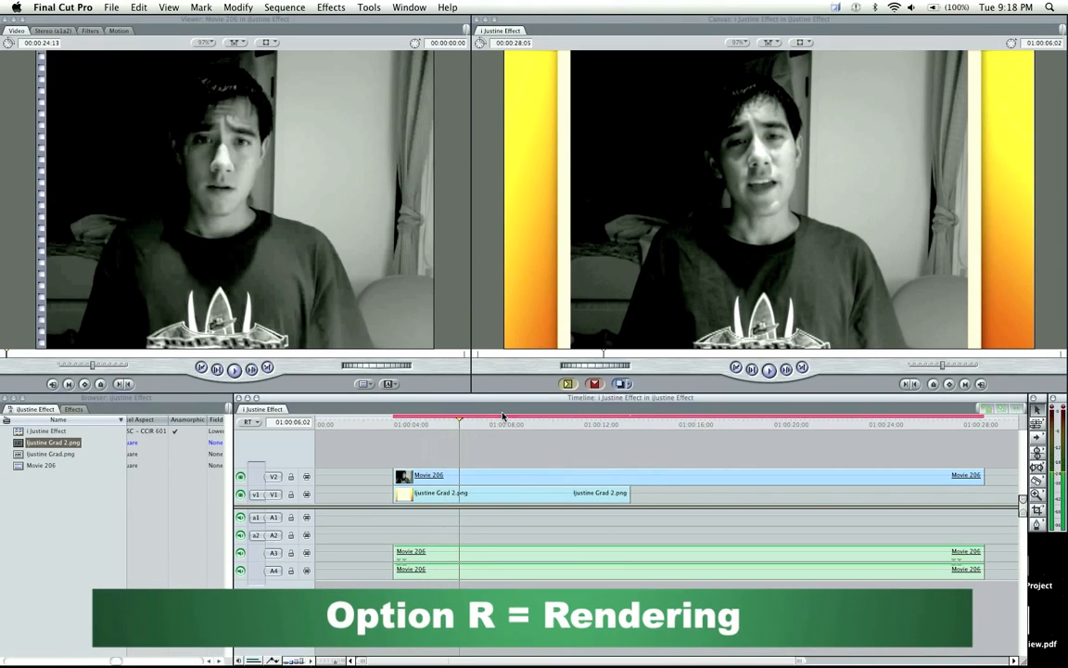
left_click(519, 423)
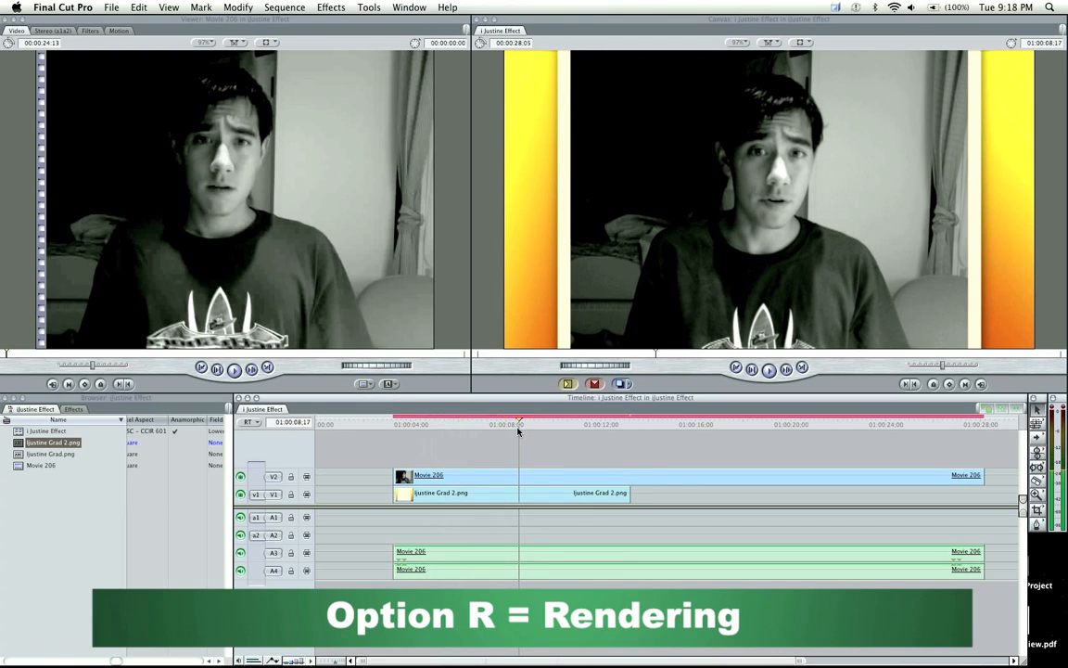